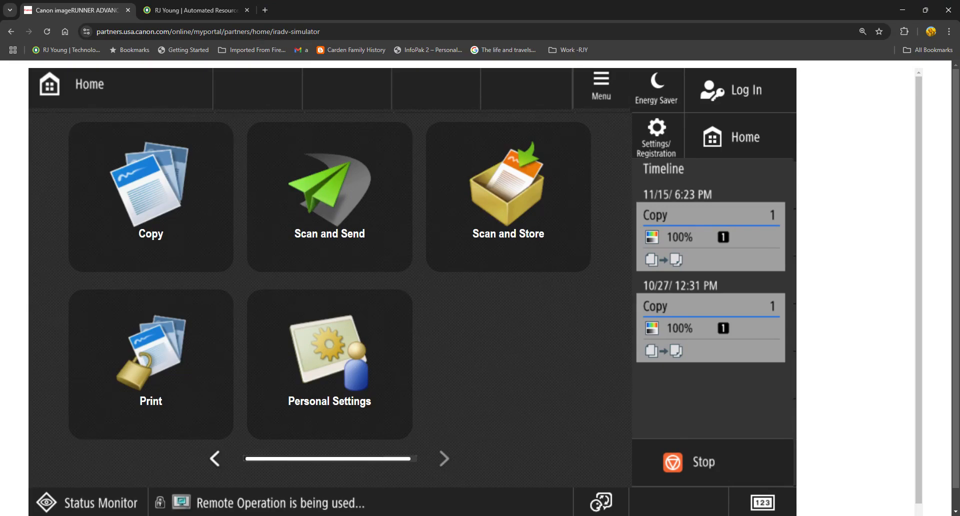
pyautogui.moveTo(592, 484)
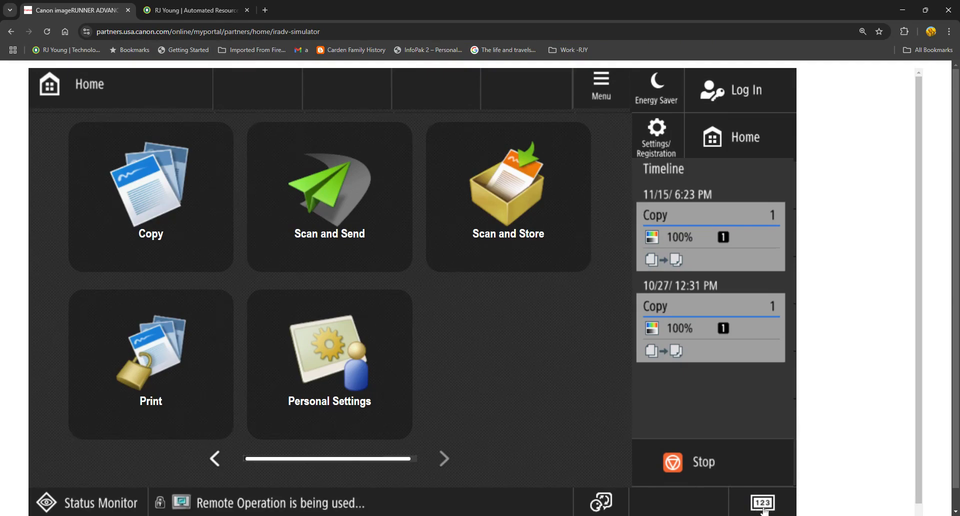
pyautogui.moveTo(730, 504)
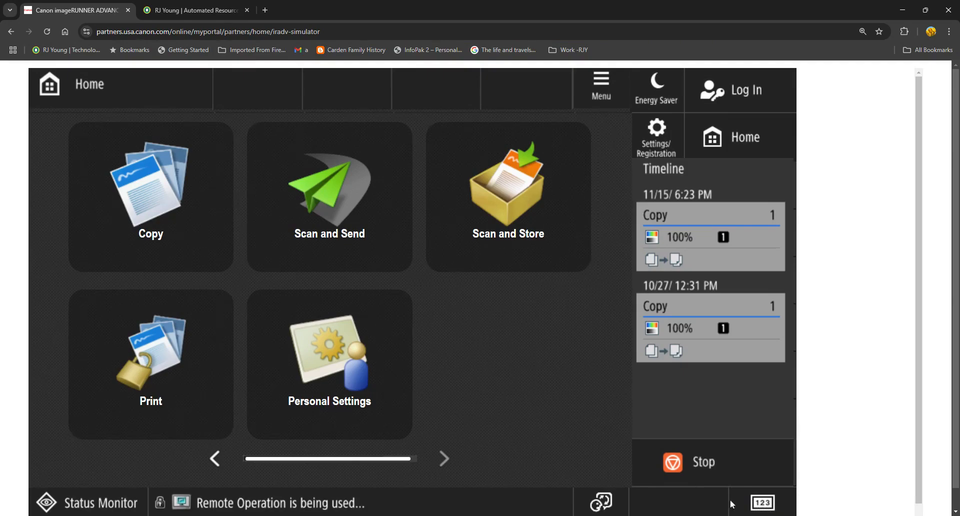
# Show the first page of counter readings with Total 1 and Total (Black & White 1).
pyautogui.click(762, 503)
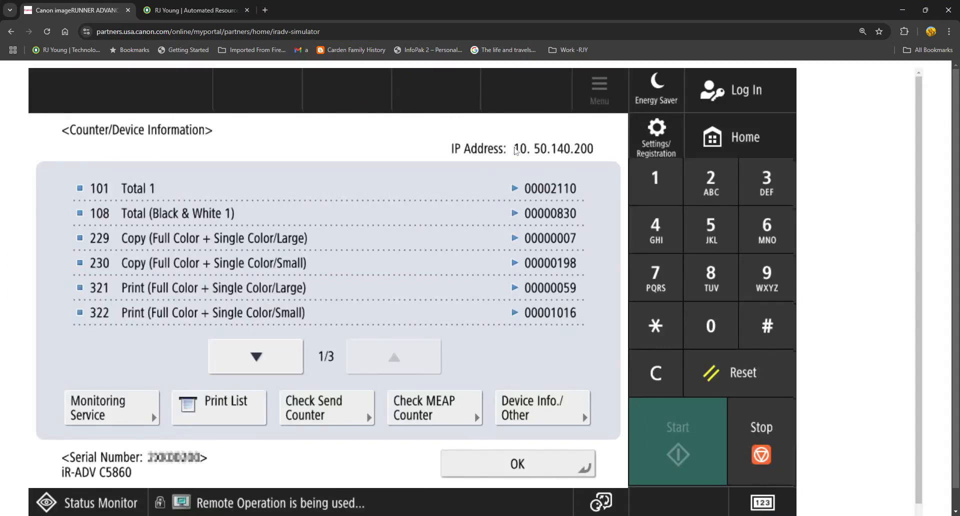
pyautogui.moveTo(318, 148)
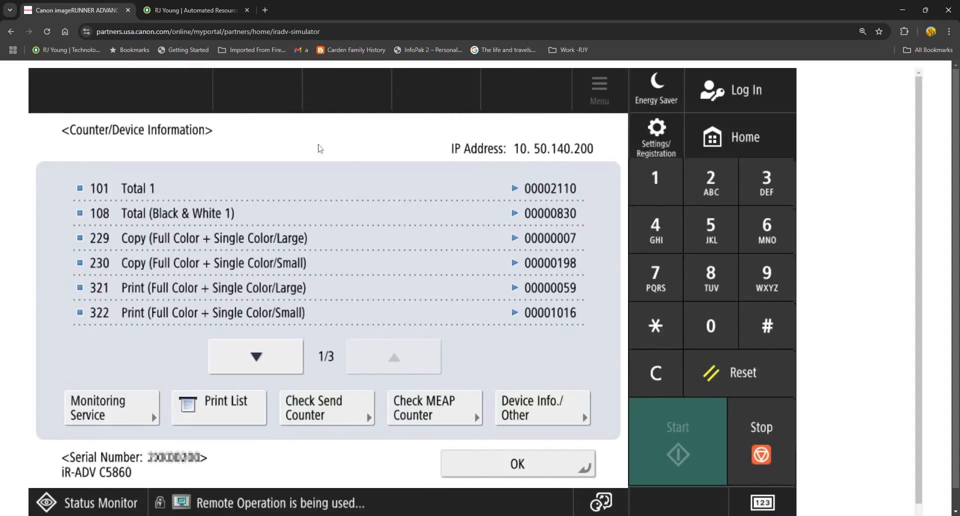
pyautogui.moveTo(583, 329)
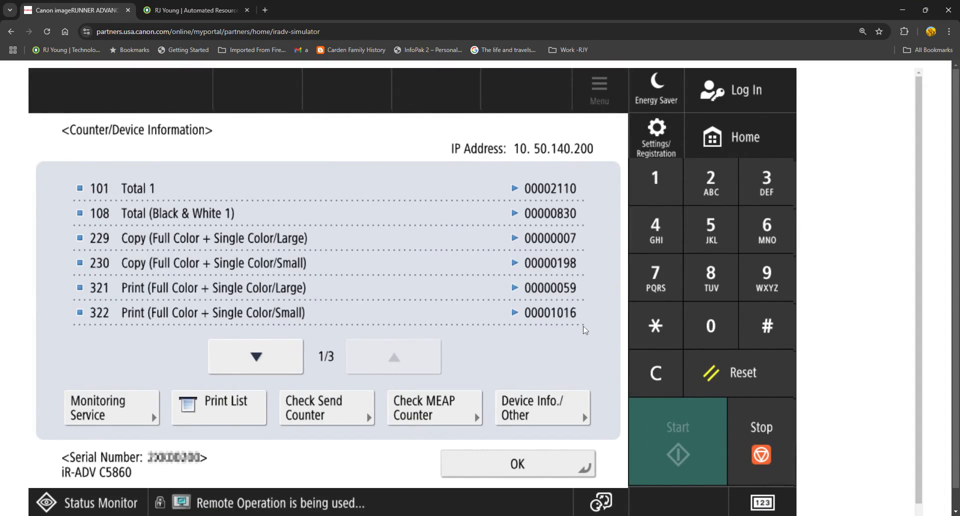
pyautogui.moveTo(365, 493)
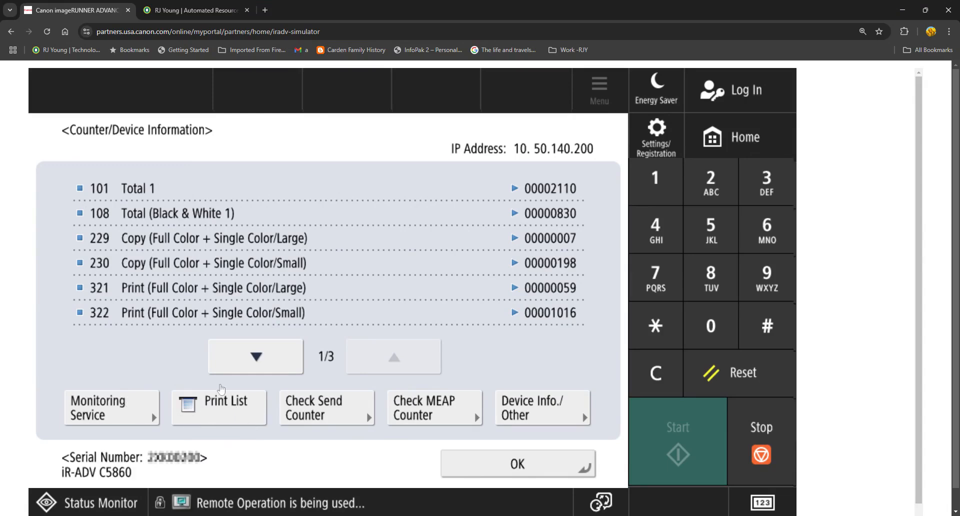
pyautogui.moveTo(195, 421)
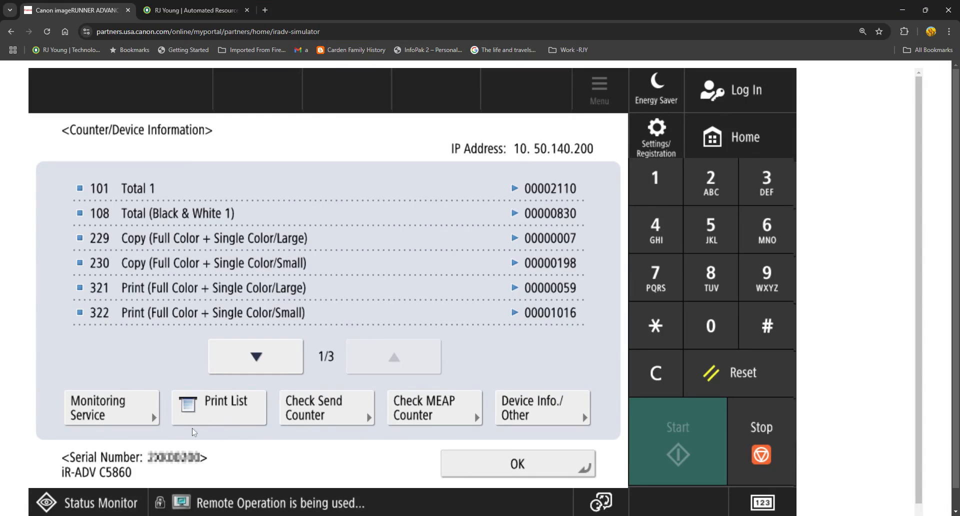
pyautogui.moveTo(221, 428)
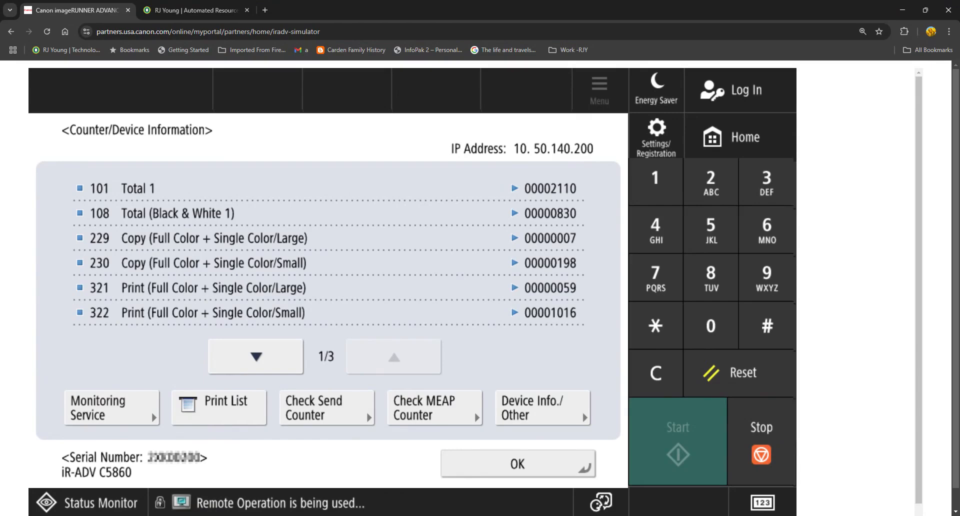
# Switch to the RJ Young Automated Resource Guide page on DCA meter-reading software.
pyautogui.click(193, 10)
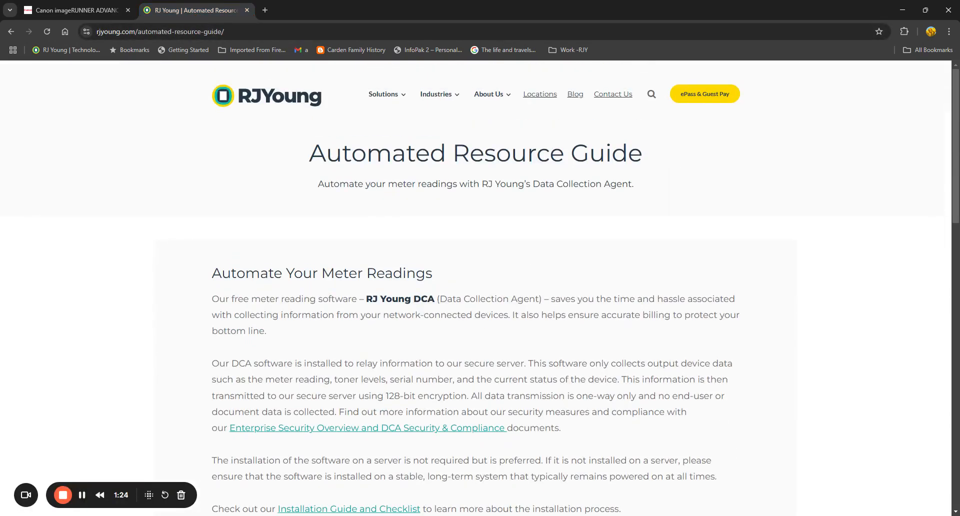
pyautogui.moveTo(507, 285)
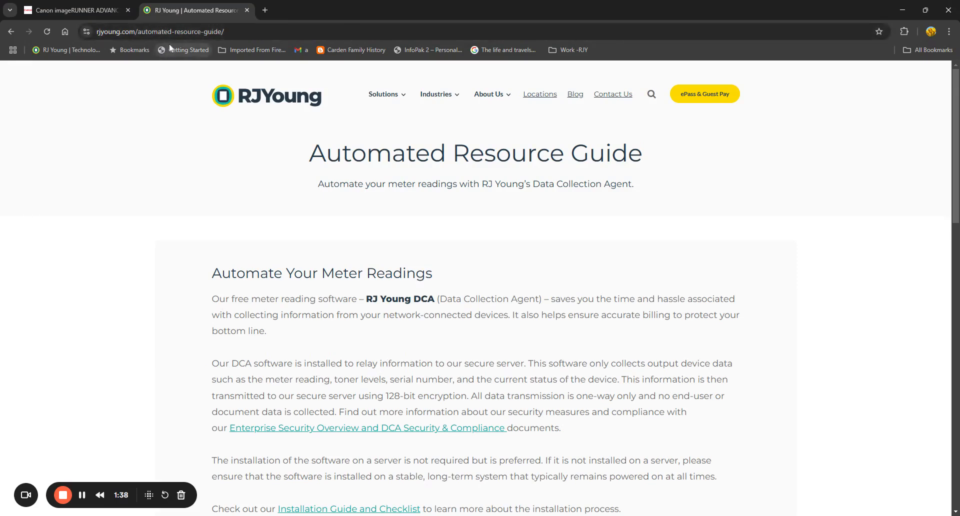
pyautogui.moveTo(178, 44)
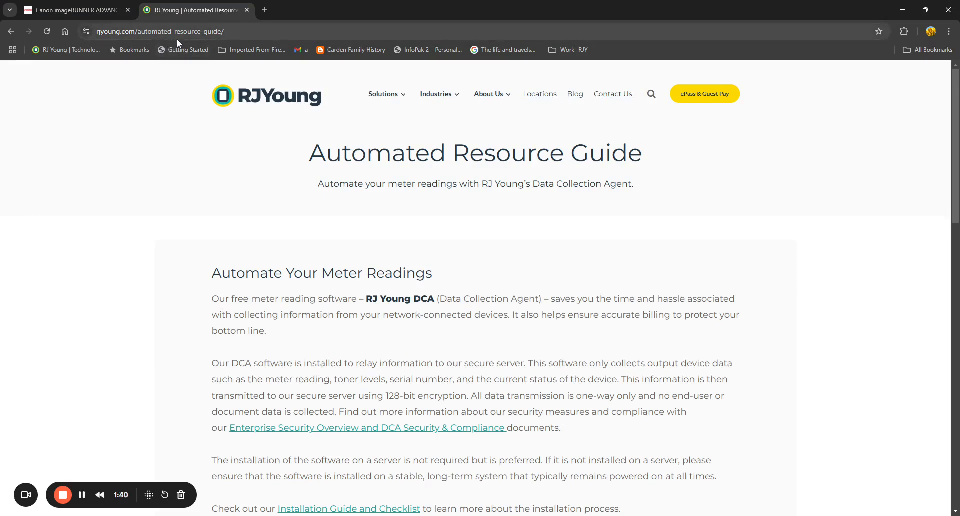
pyautogui.moveTo(207, 42)
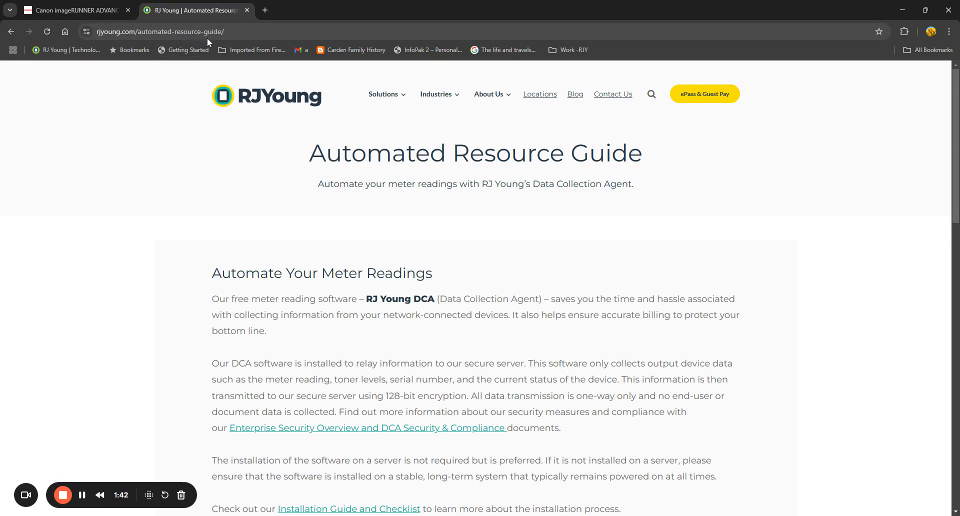
pyautogui.moveTo(713, 182)
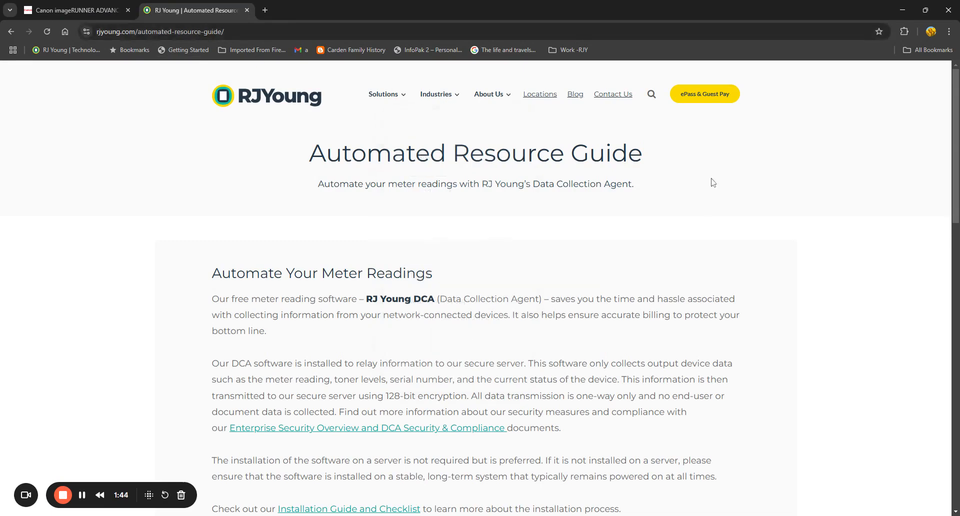
pyautogui.scroll(-3)
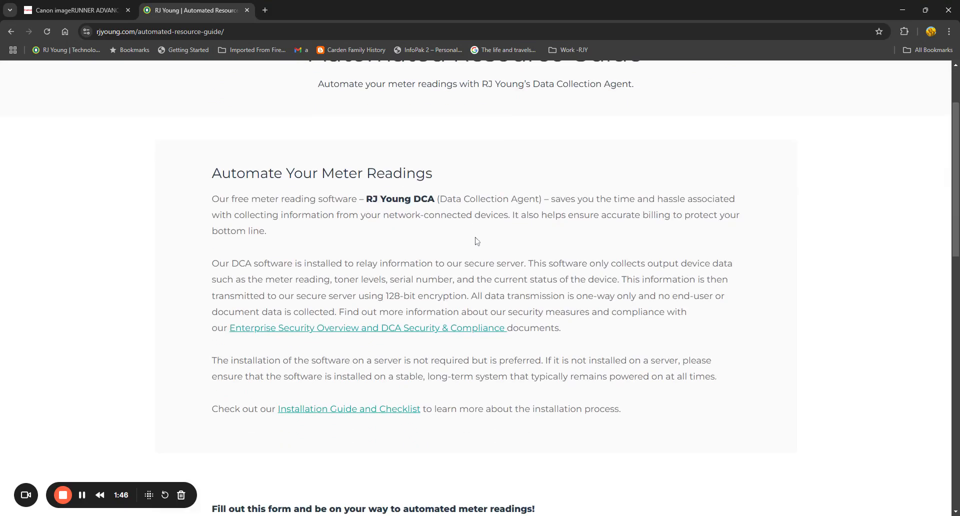
pyautogui.scroll(-3)
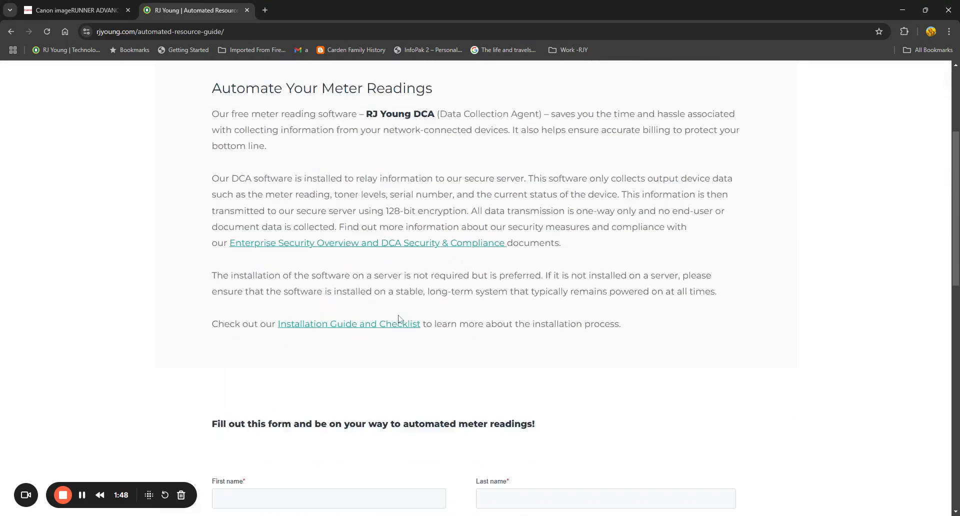
pyautogui.scroll(-3)
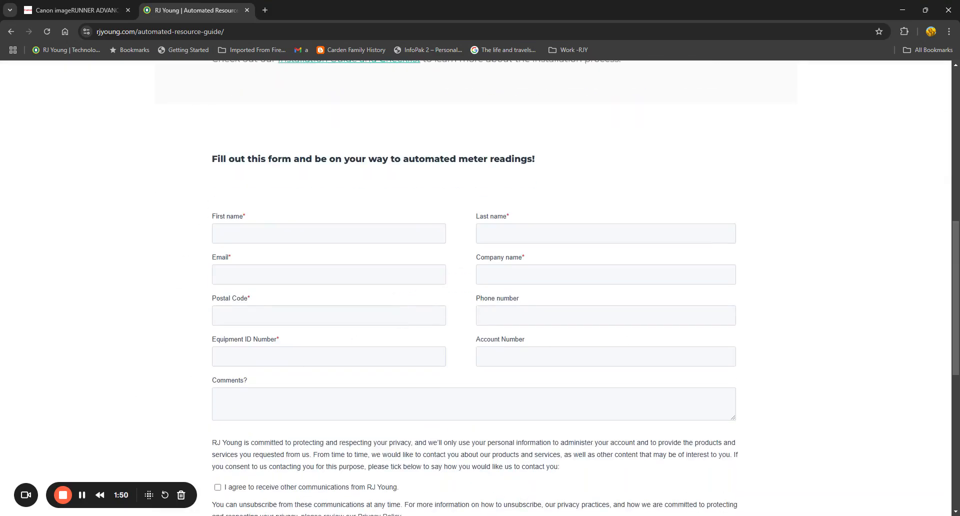
pyautogui.scroll(-3)
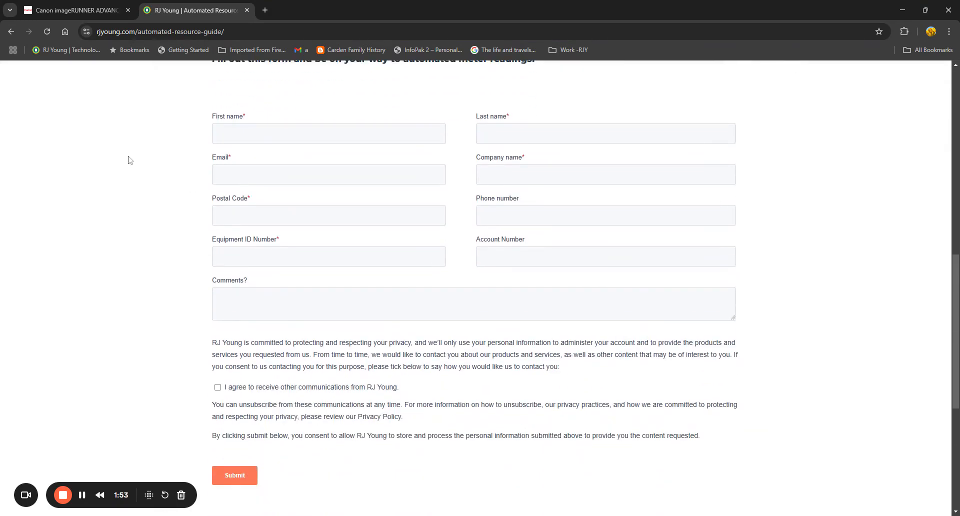
pyautogui.moveTo(312, 461)
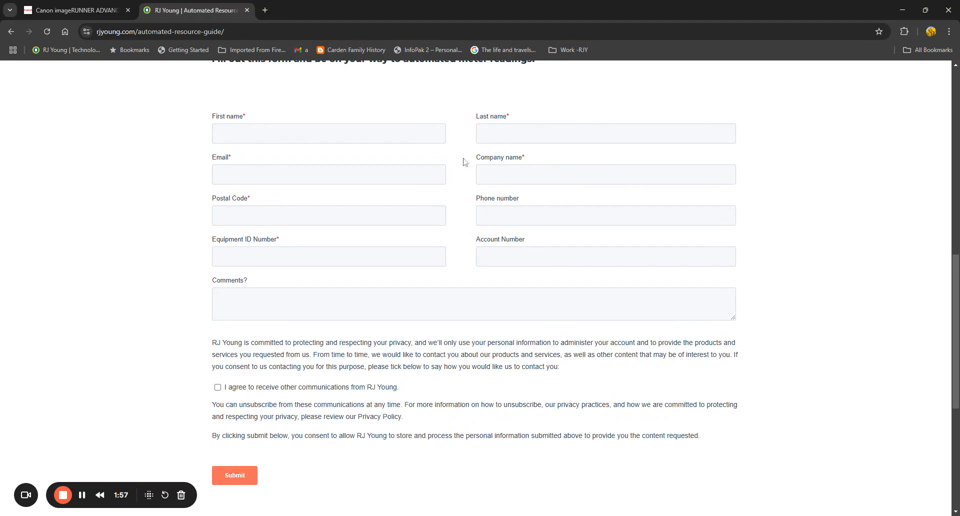
pyautogui.scroll(-3)
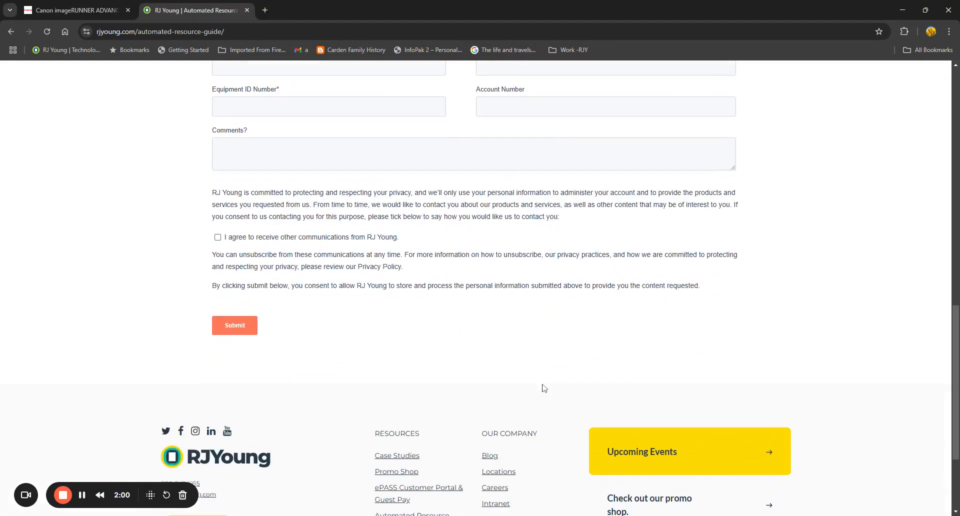
pyautogui.moveTo(406, 297)
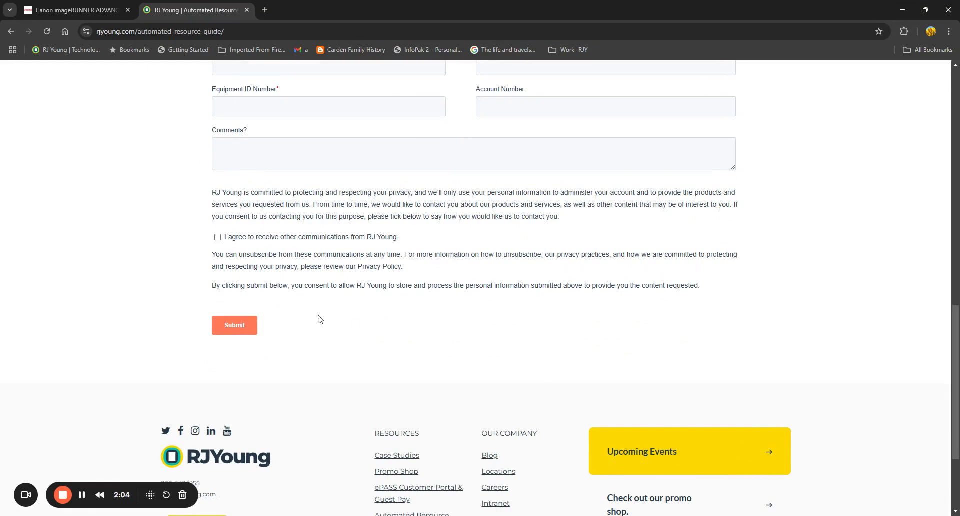
pyautogui.scroll(-3)
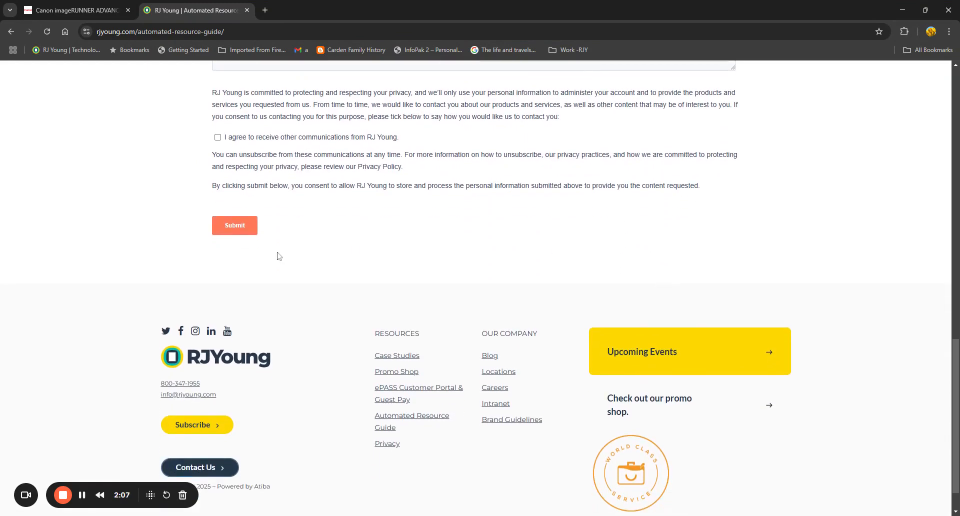
pyautogui.scroll(-3)
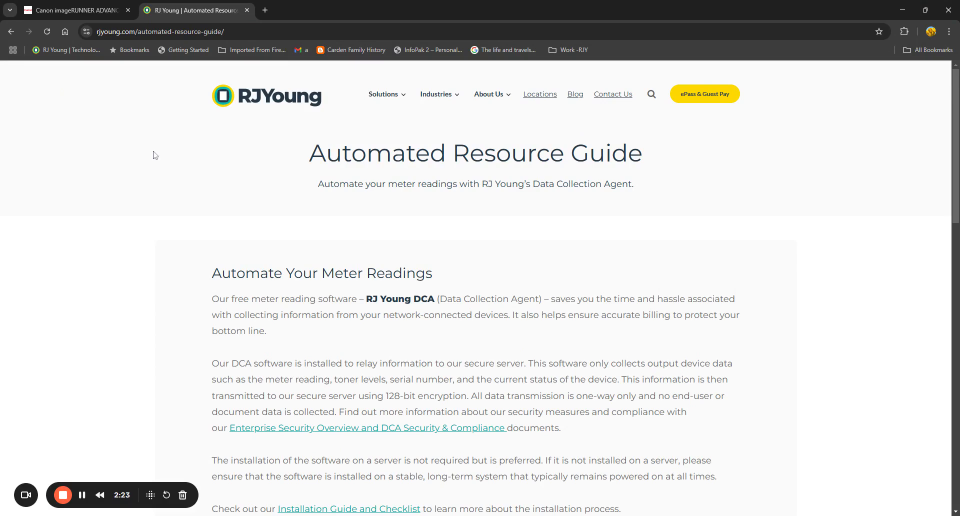
# Go to RJ Young's Contact Us page listing phone, email, live chat and portal options.
pyautogui.click(613, 94)
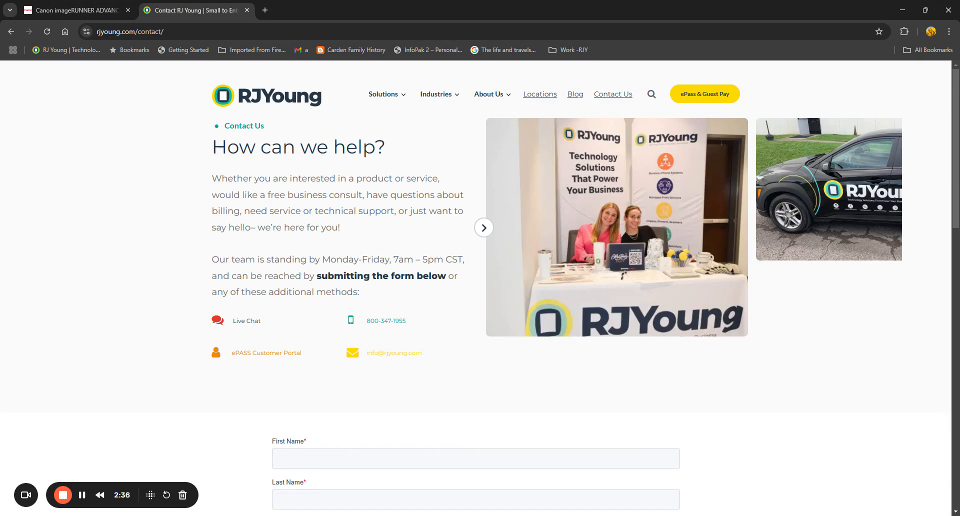
pyautogui.moveTo(134, 212)
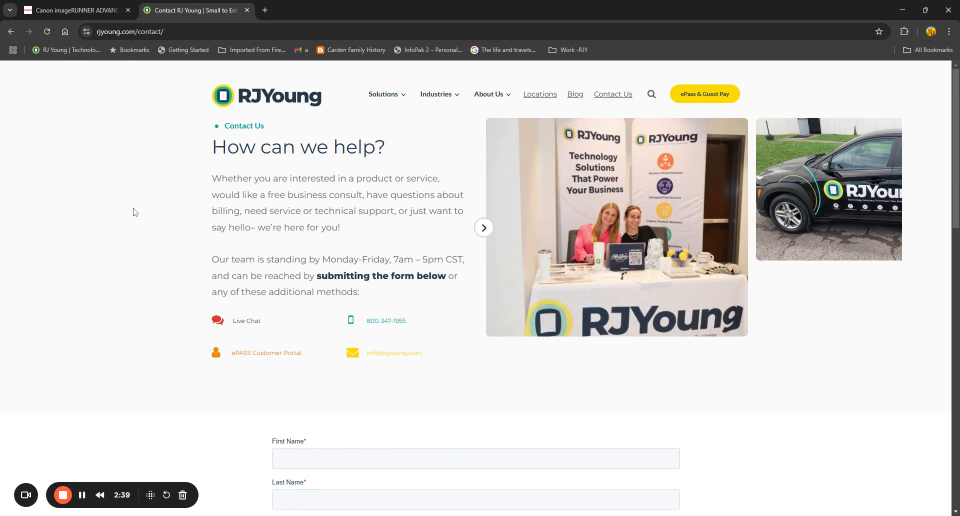